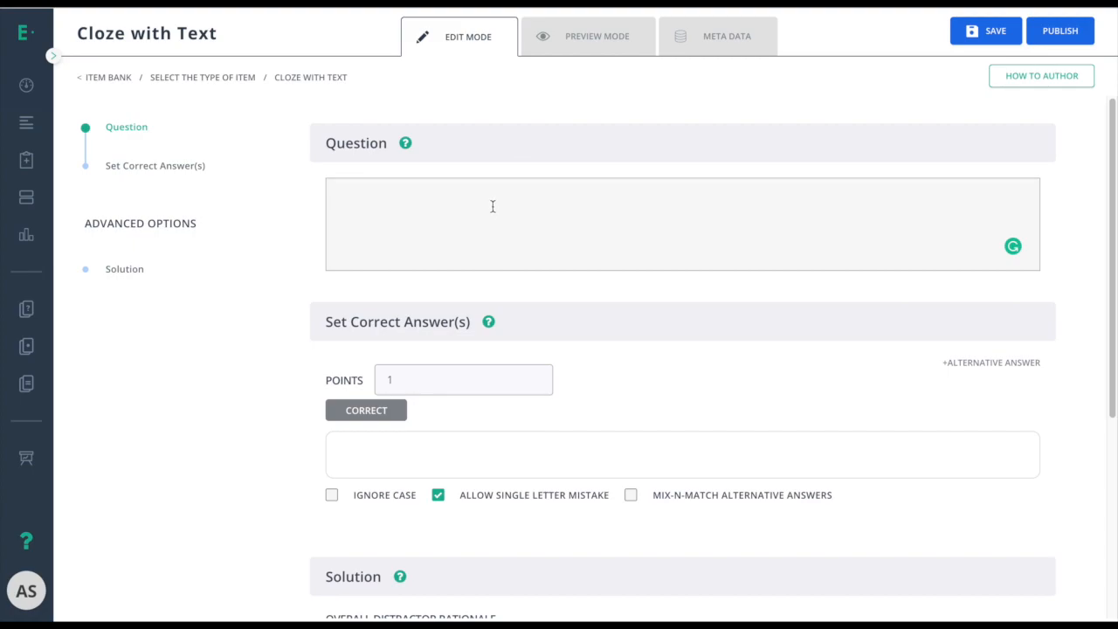
Step: Write 'If yesterday was Sunday, today is' and place the first text-input blank after it
type("If yesterday was")
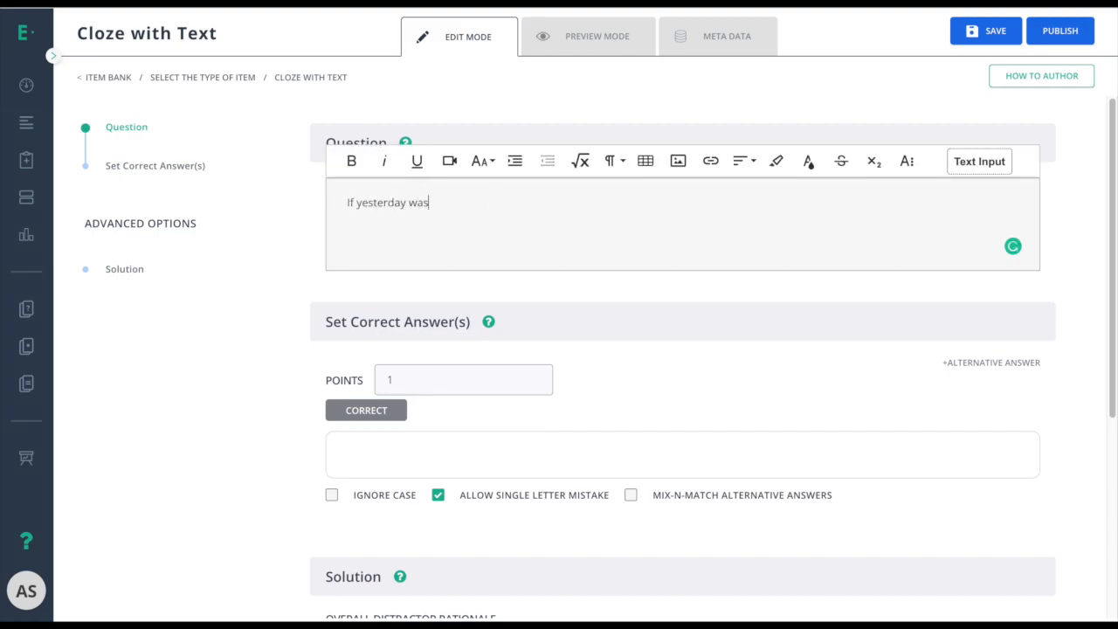
type("Sunday, today is")
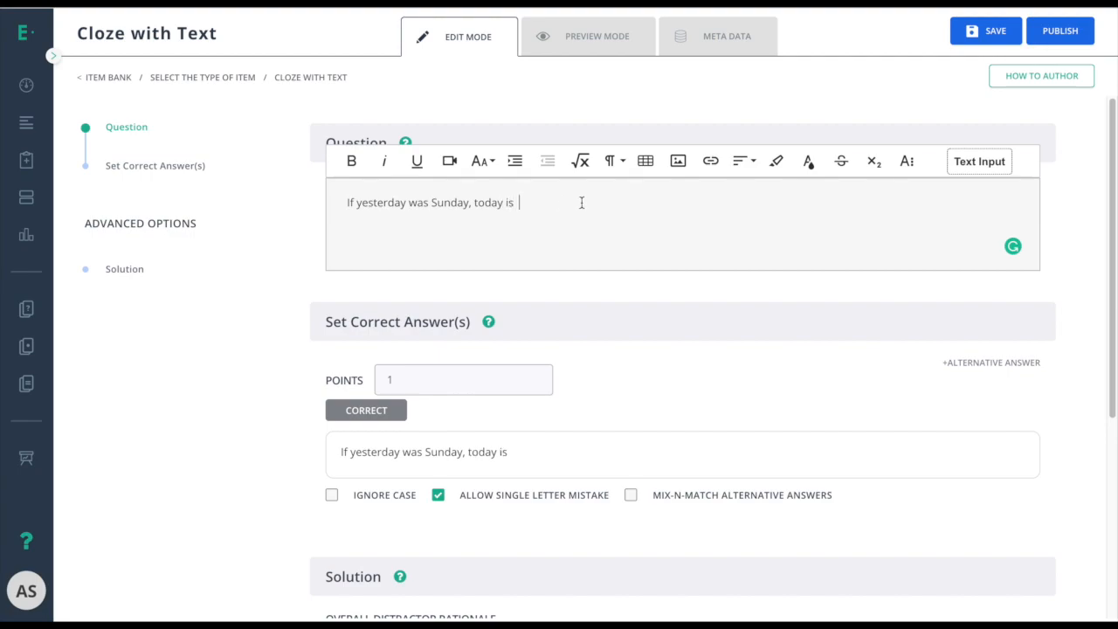
left_click(978, 160)
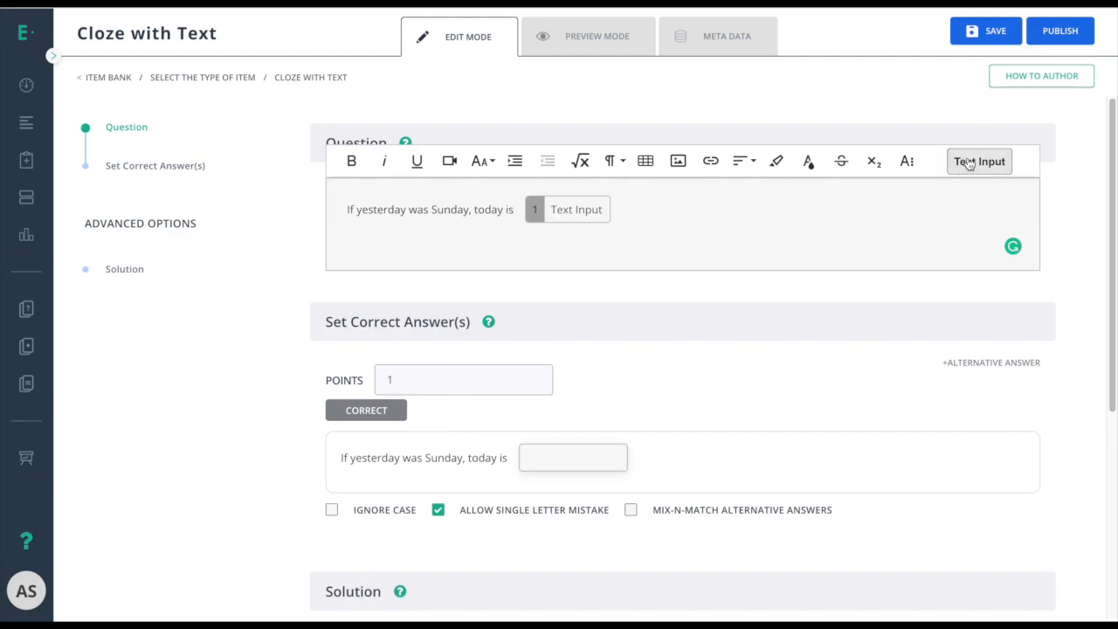
mouse_move(968, 164)
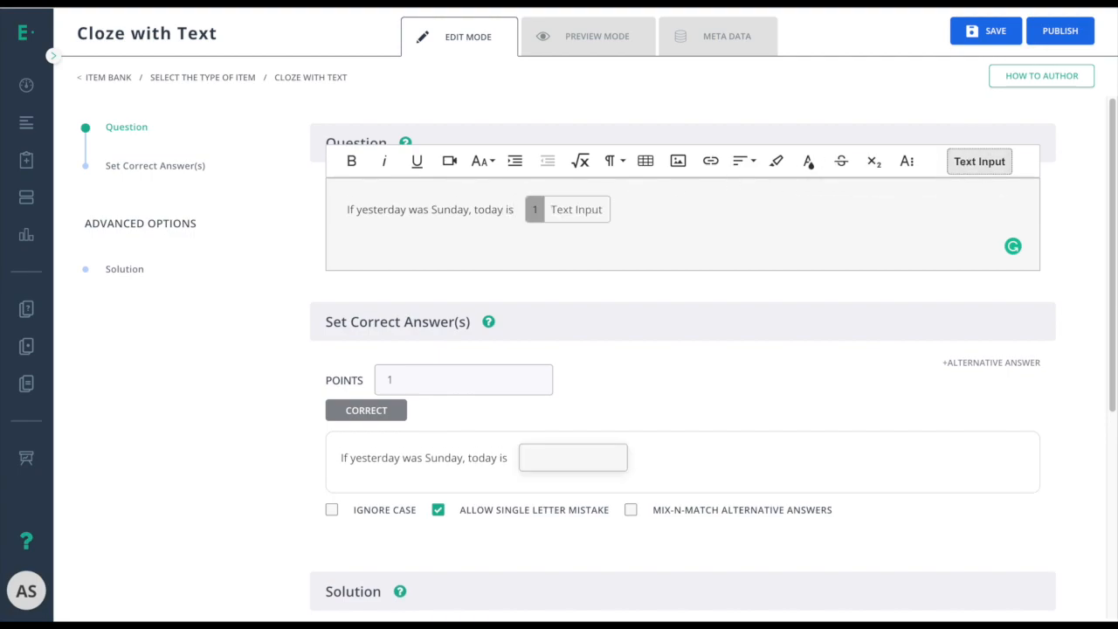
left_click(978, 161)
type("T")
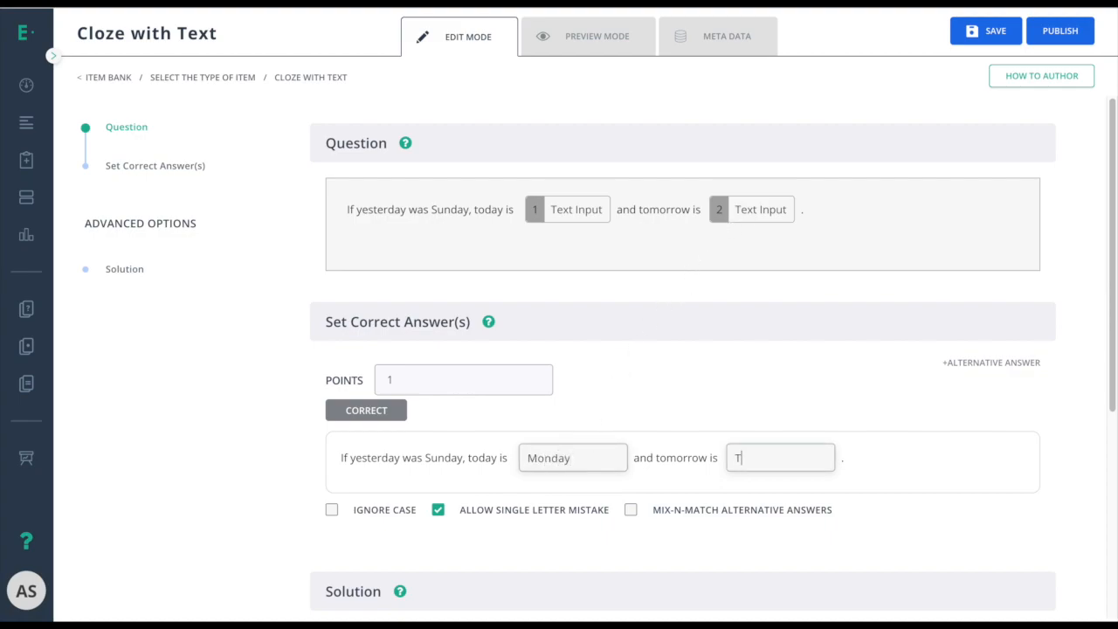
Step: Set the second blank's correct answer to Tuesday
type("uesday")
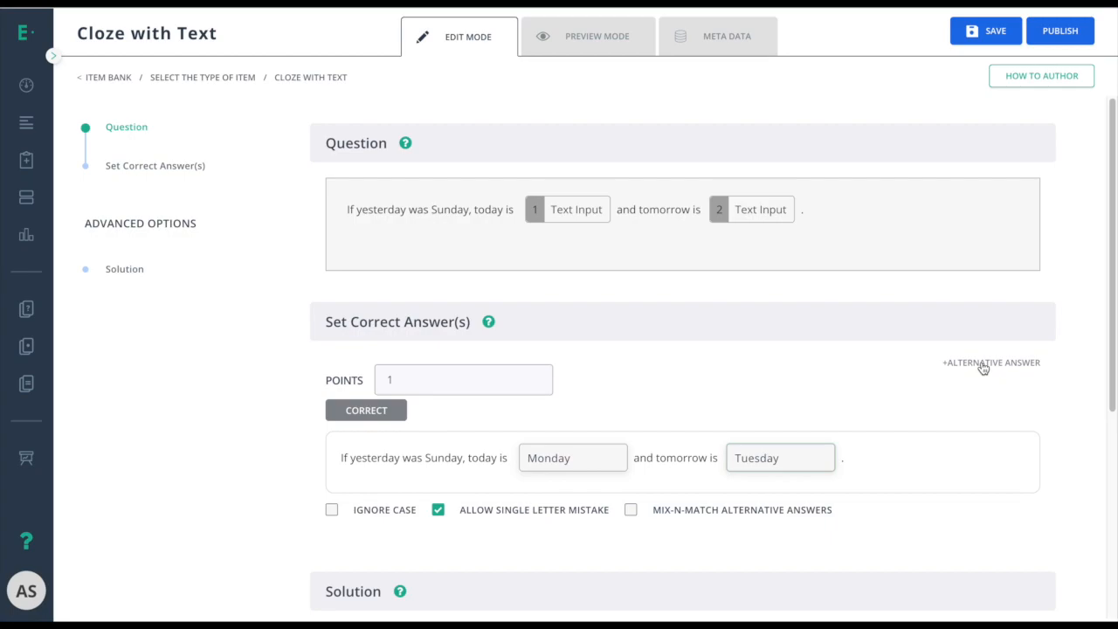
Step: Add an Alternate 1 answer set for the two blanks
left_click(990, 362)
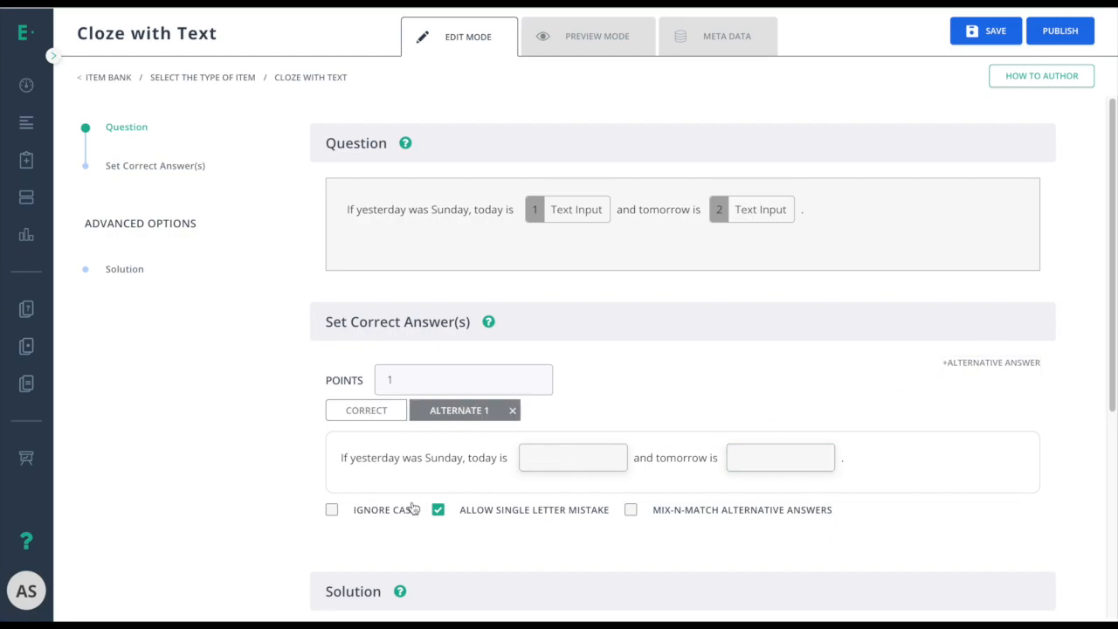
mouse_move(384, 513)
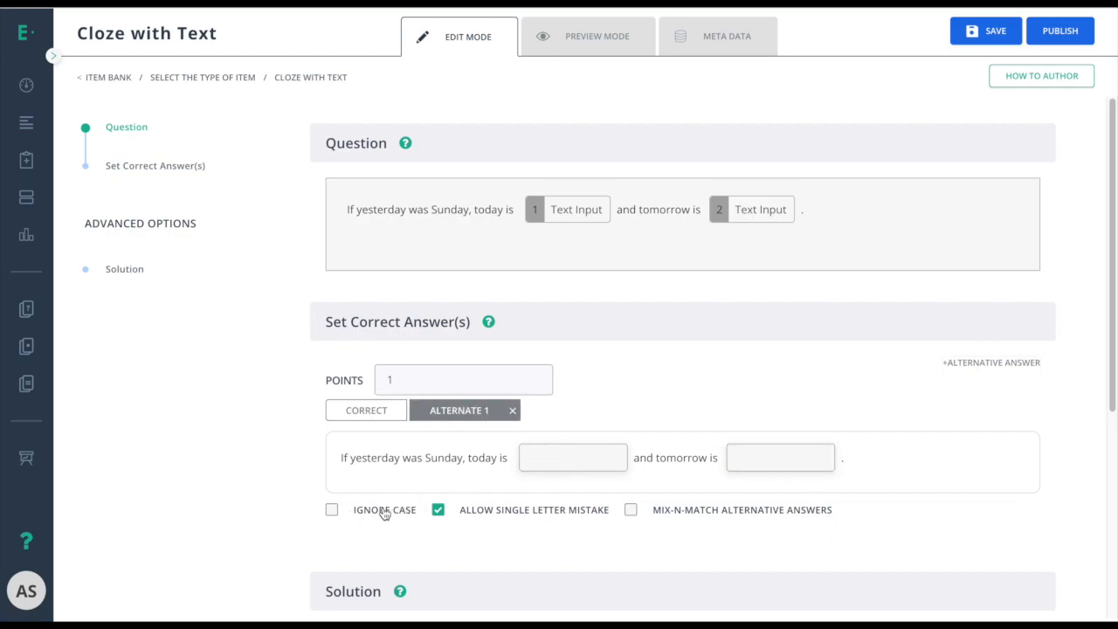
mouse_move(531, 517)
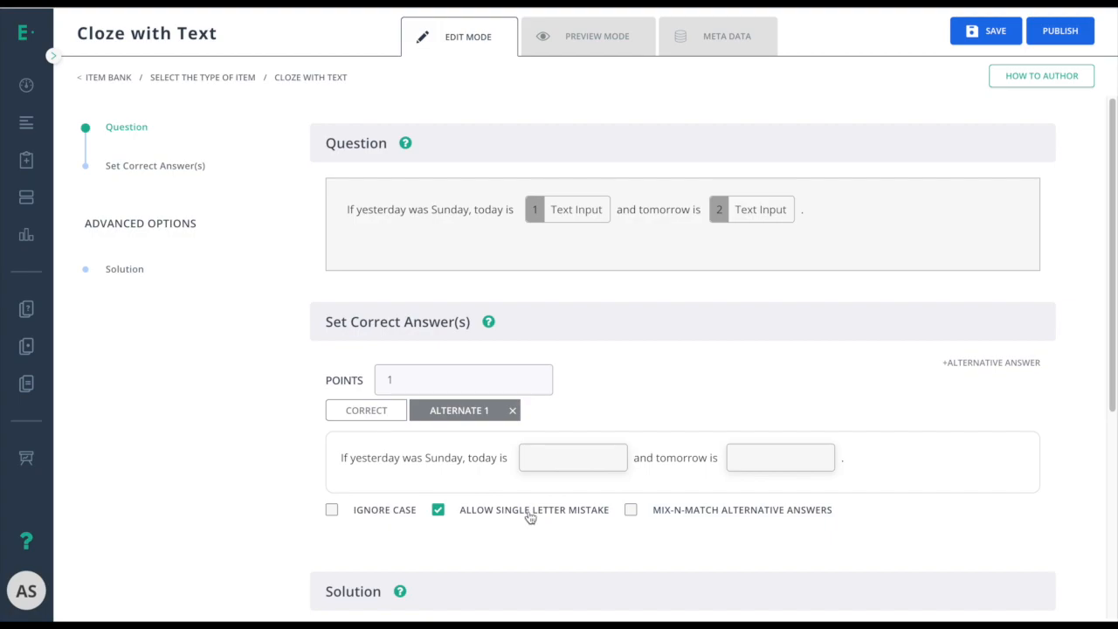
mouse_move(716, 517)
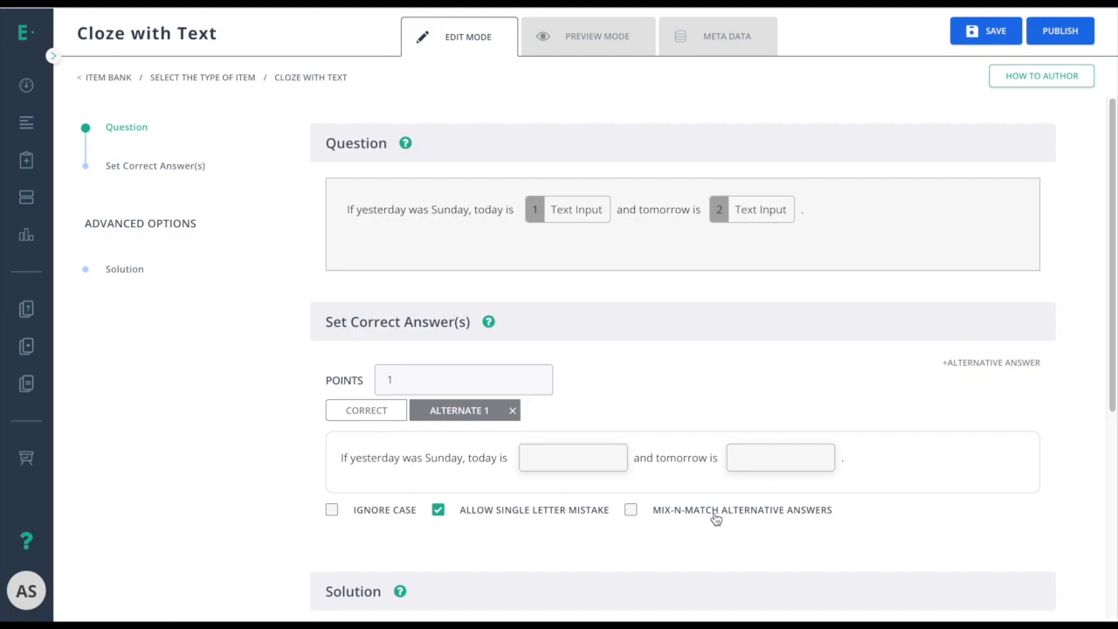
mouse_move(697, 517)
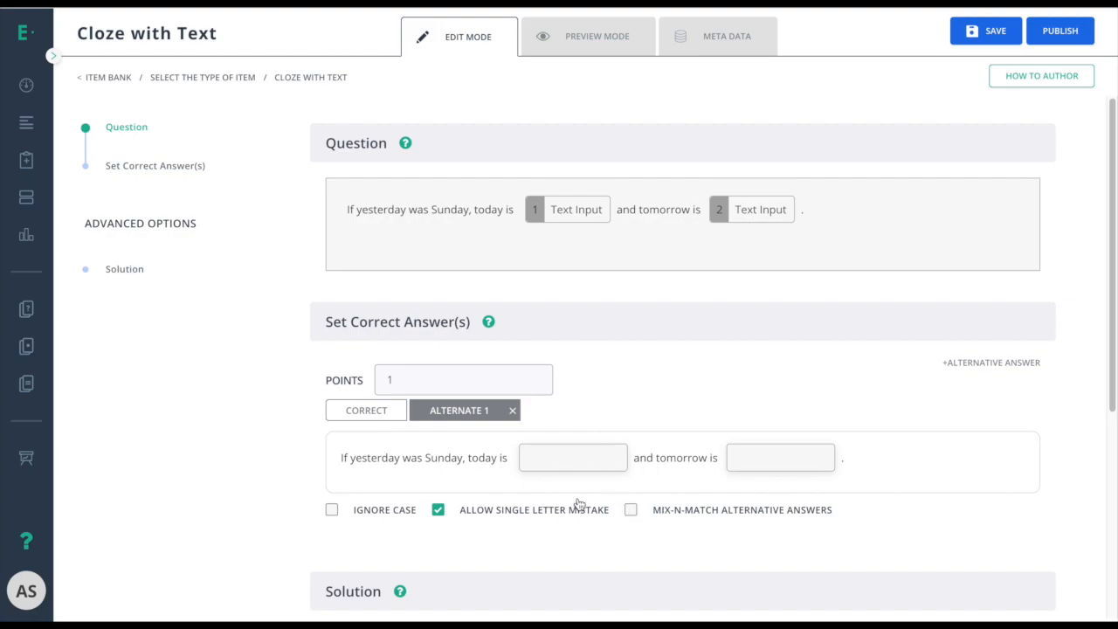
Step: Review the Monday/Tuesday correct answers, then view the question in student preview
left_click(367, 408)
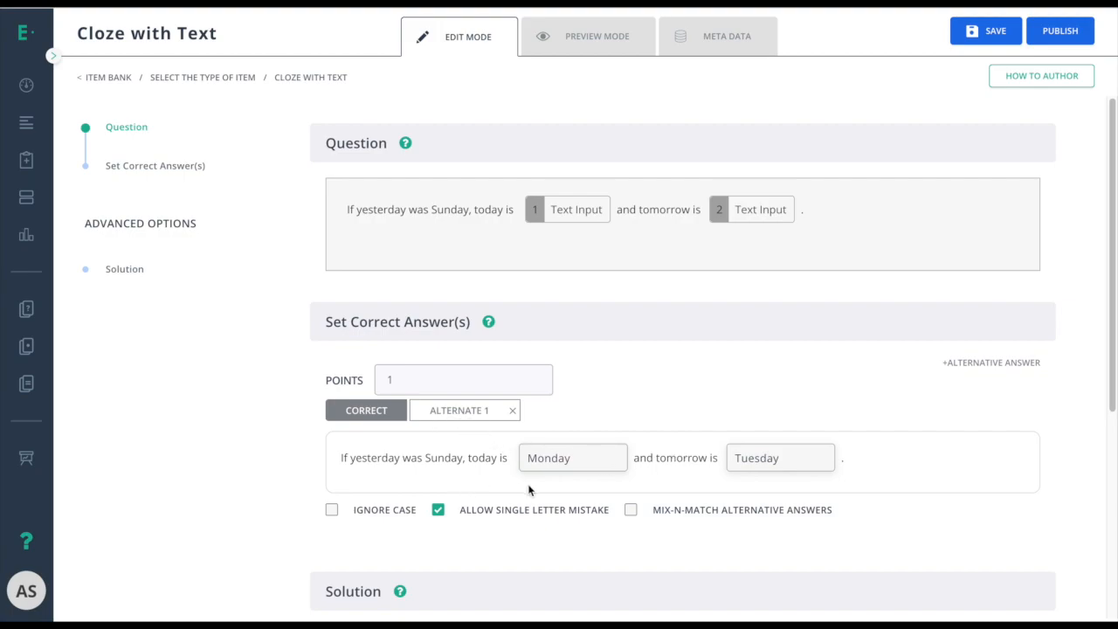
mouse_move(580, 533)
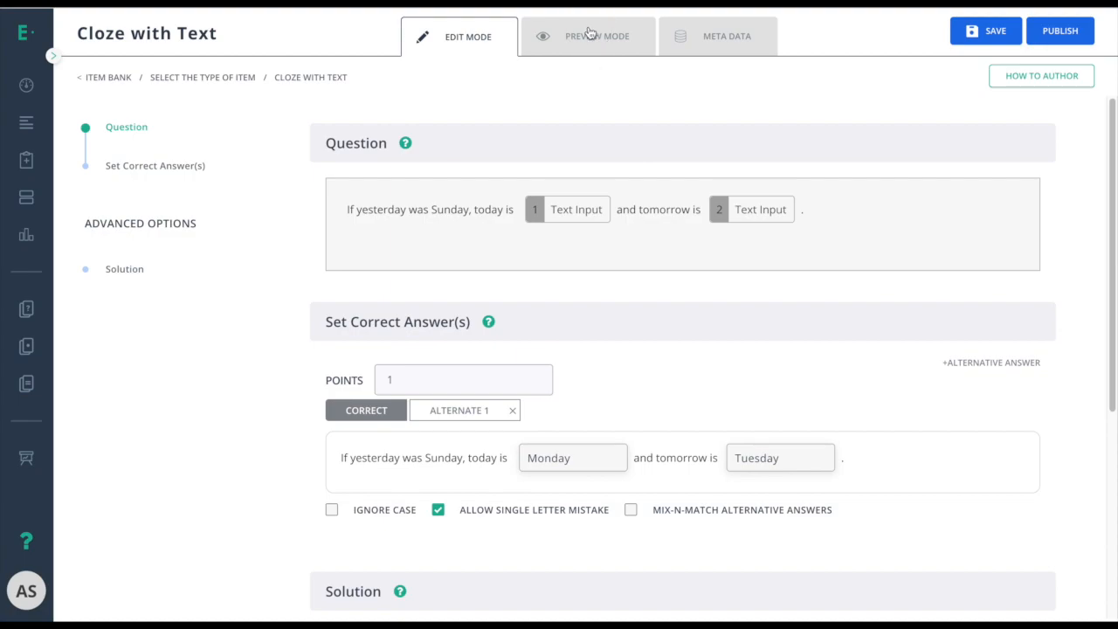
left_click(597, 35)
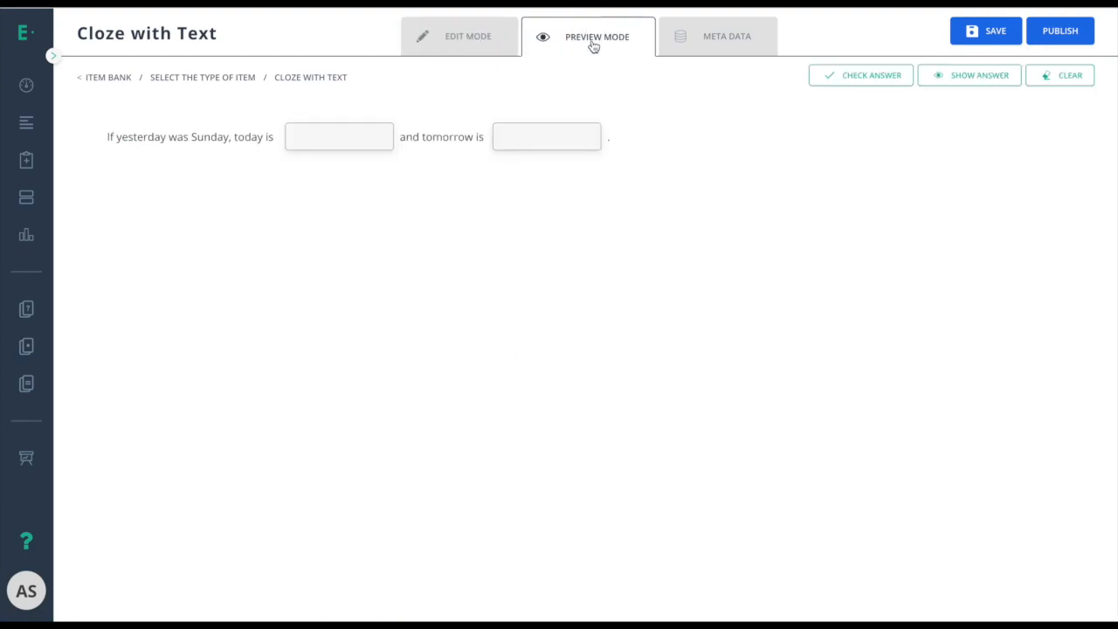
mouse_move(727, 42)
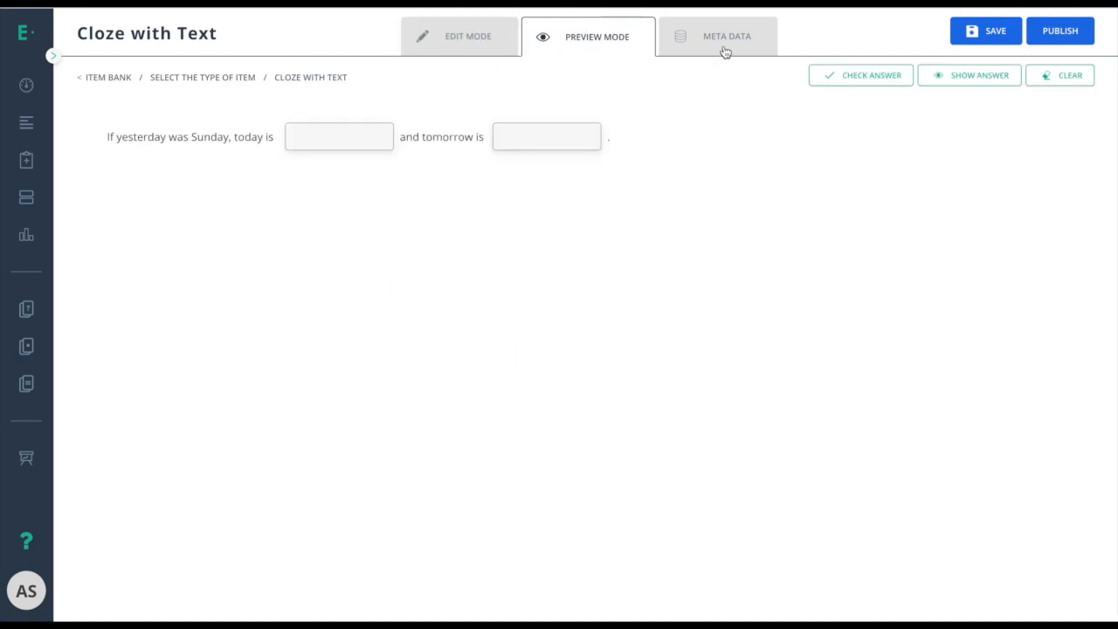
Step: Tag the item with ELA Common Core standard CCRA.L.1 via Meta Data
left_click(726, 35)
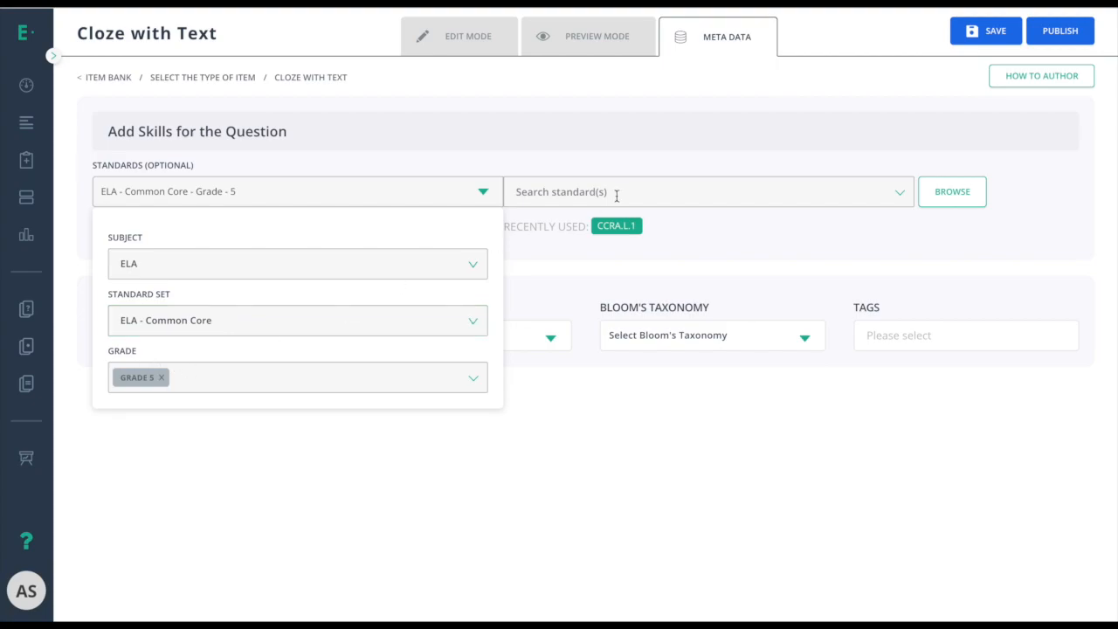
left_click(950, 190)
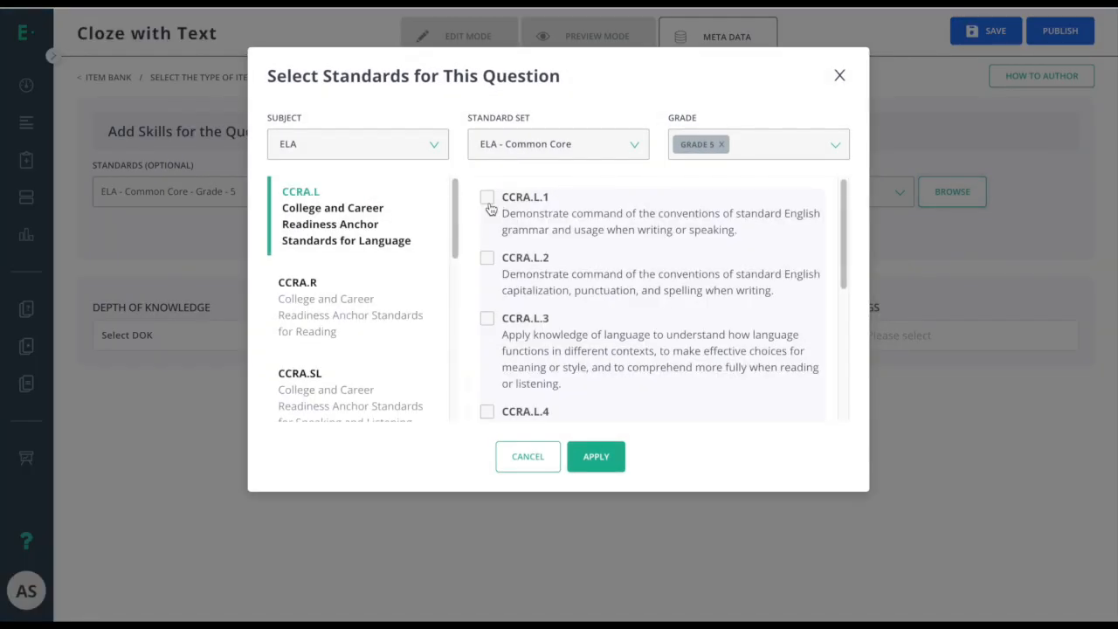
left_click(596, 456)
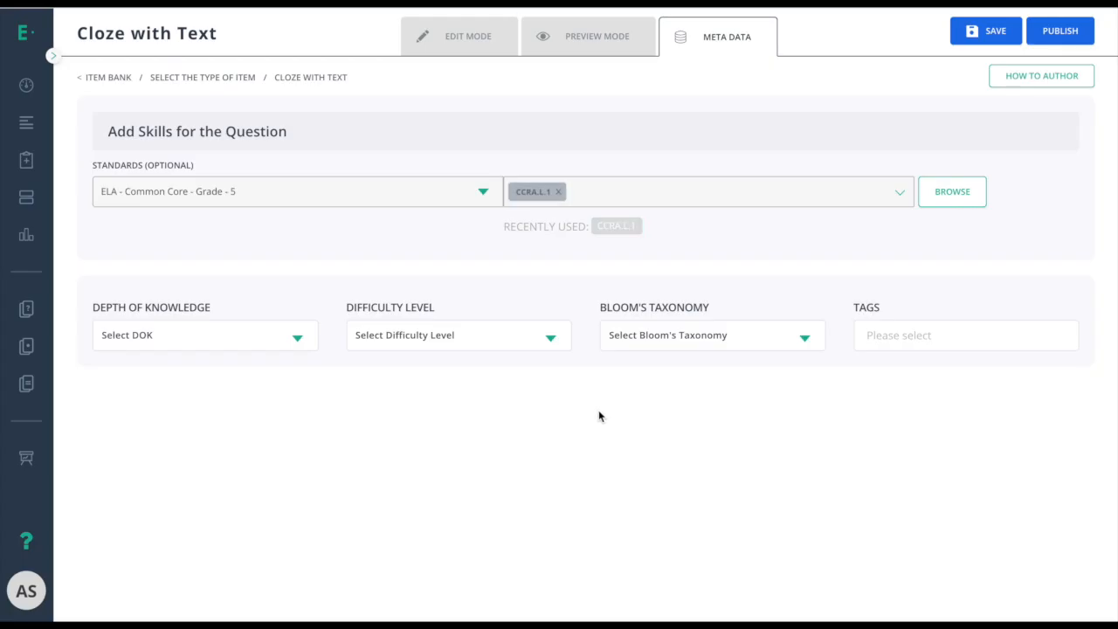